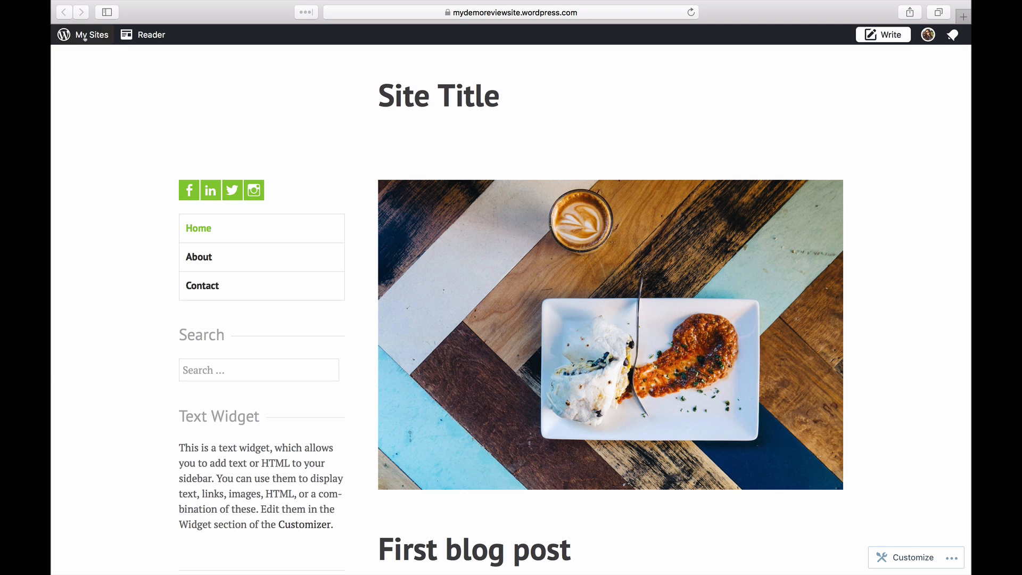
# Step: Filter the theme gallery to free minimal-style themes and scroll down to Sketch
pyautogui.click(92, 34)
pyautogui.write('mi')
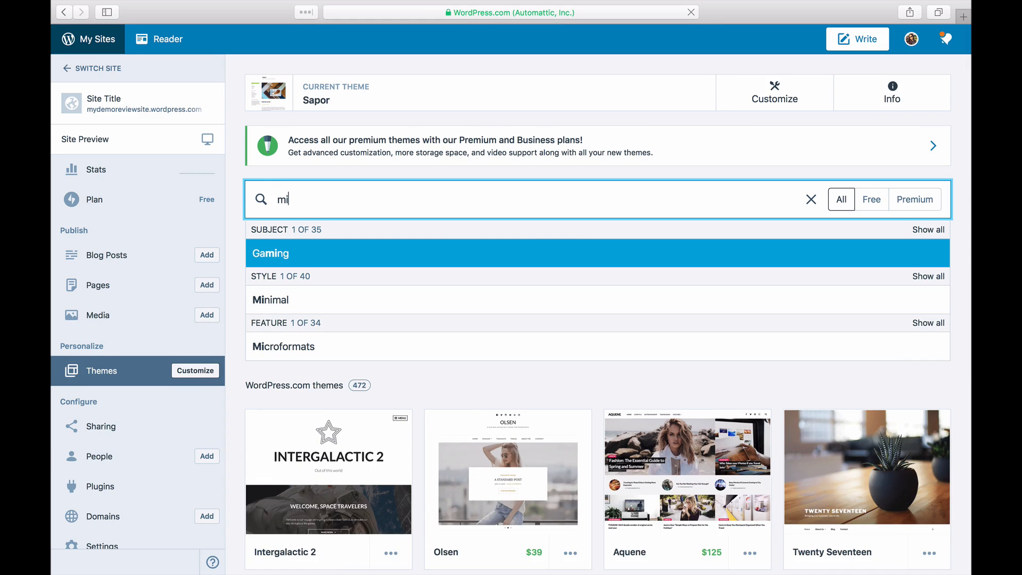
pyautogui.click(271, 299)
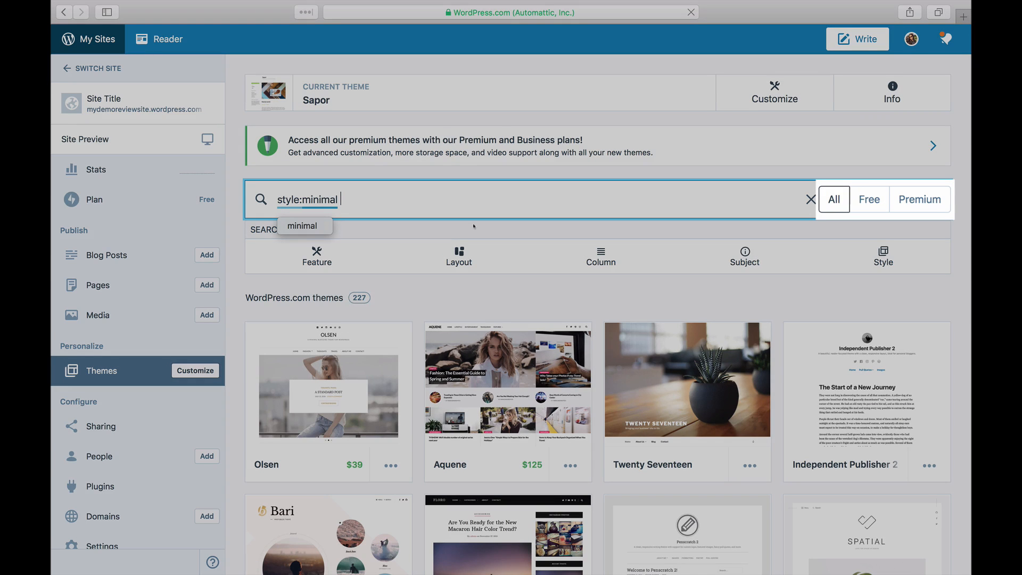
pyautogui.click(870, 199)
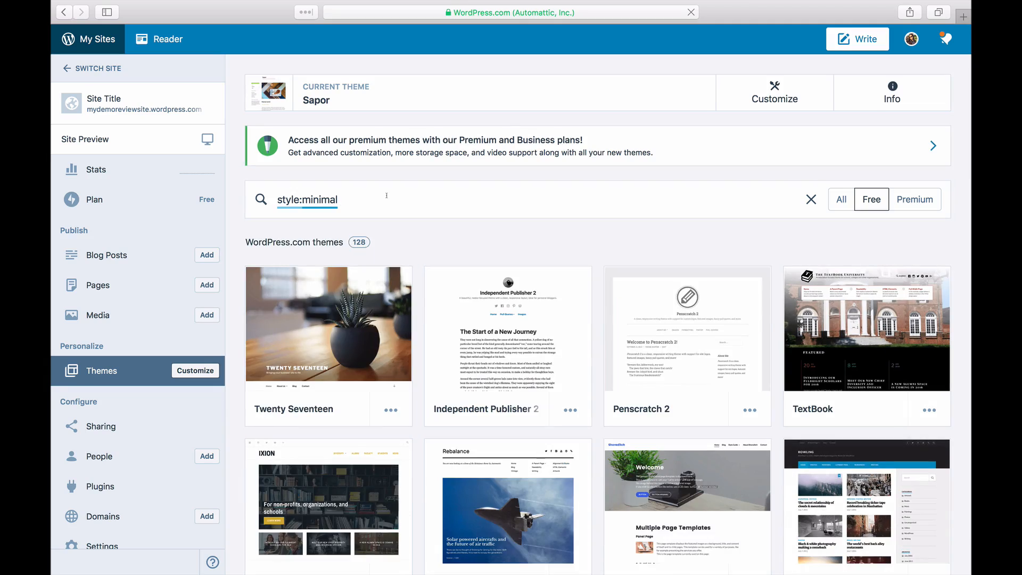
pyautogui.scroll(-3)
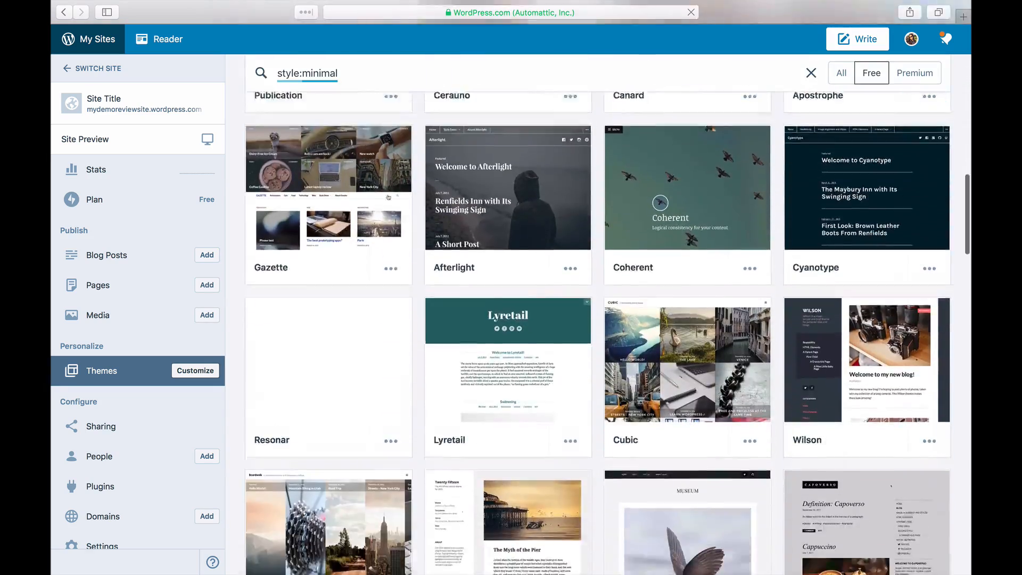
pyautogui.scroll(-3)
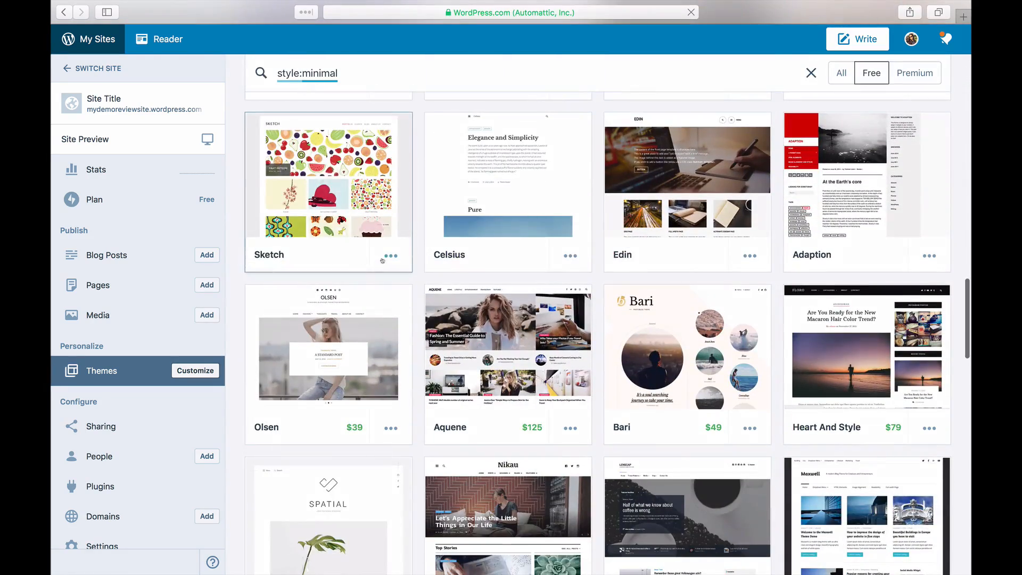
# Step: Try Sketch, activate it as the site theme, and visit the live site
pyautogui.click(390, 254)
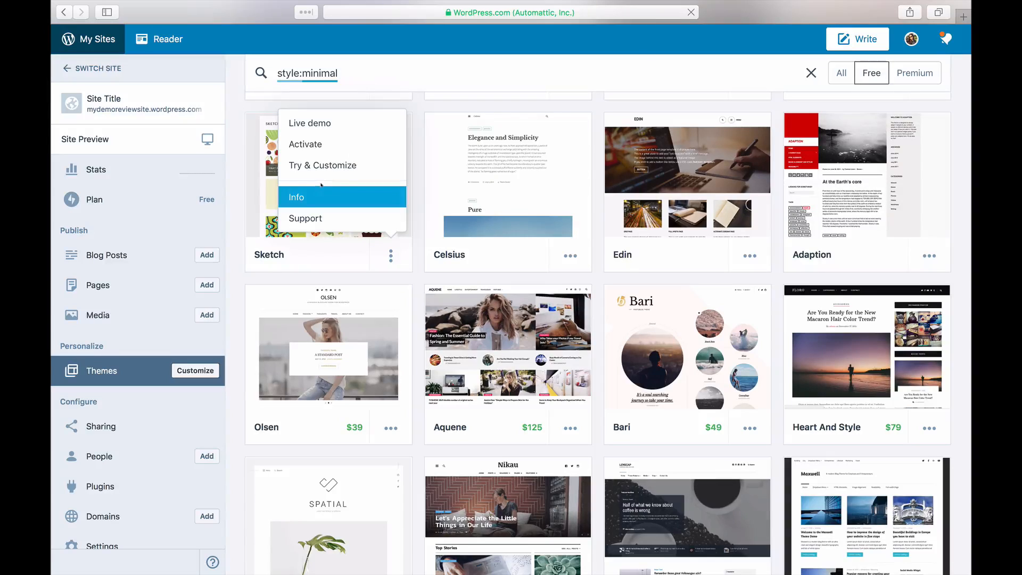
pyautogui.click(321, 165)
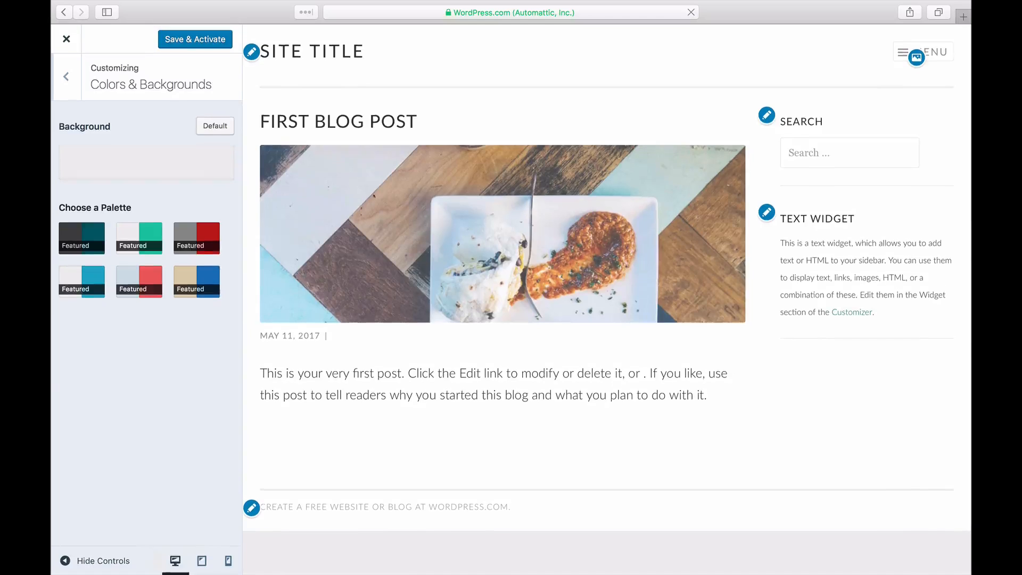
pyautogui.click(194, 40)
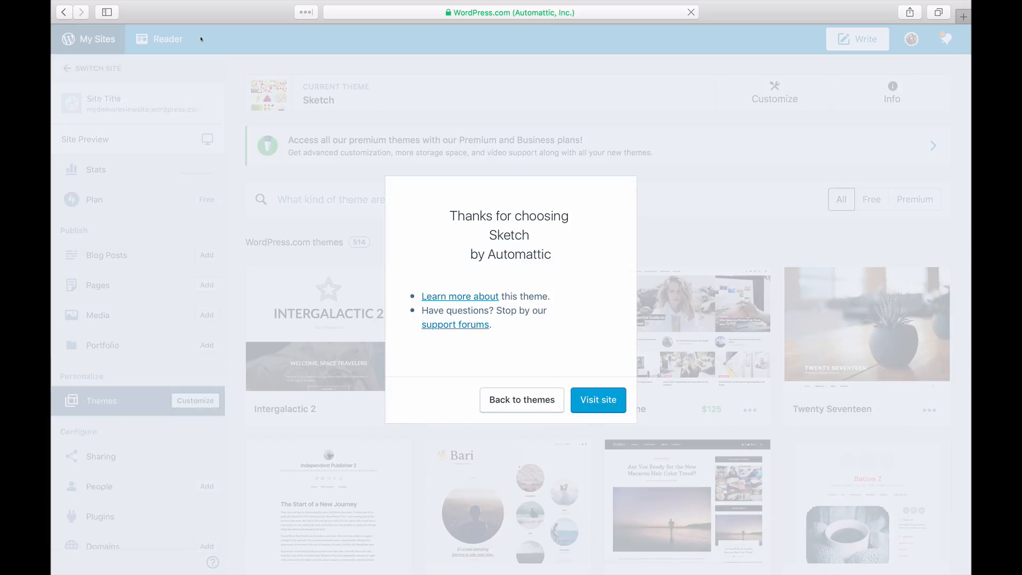
pyautogui.click(597, 399)
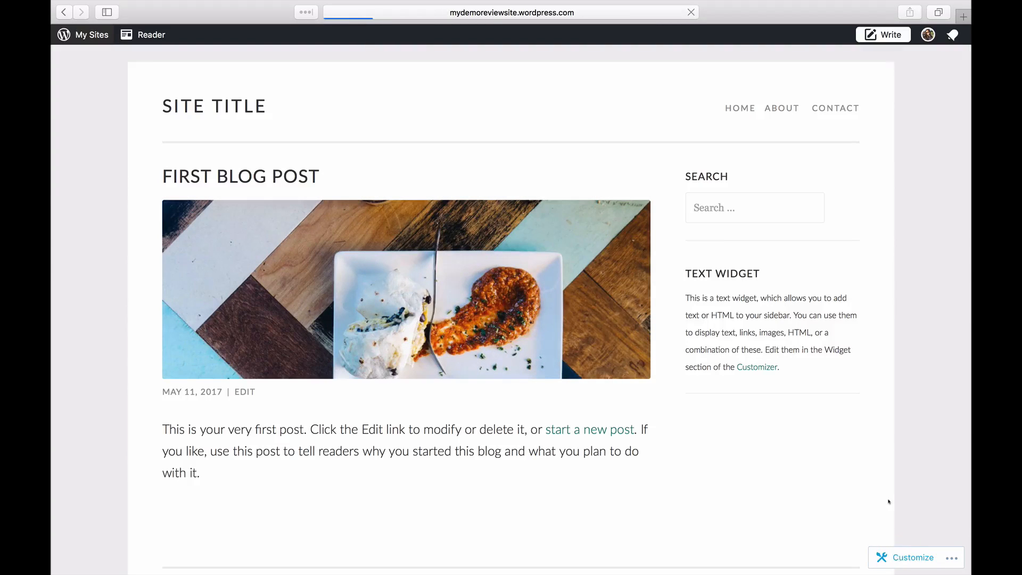
# Step: Set the site title 'Olivier's Toy Reviews' and tagline 'For kids by a kid' in Site Identity and publish
pyautogui.click(912, 556)
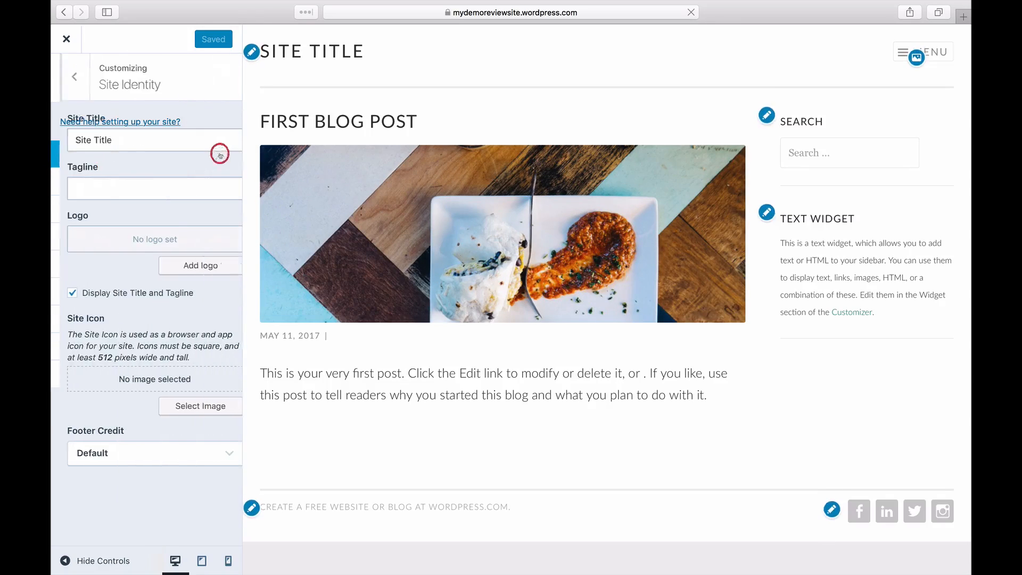
pyautogui.write("Olivier's")
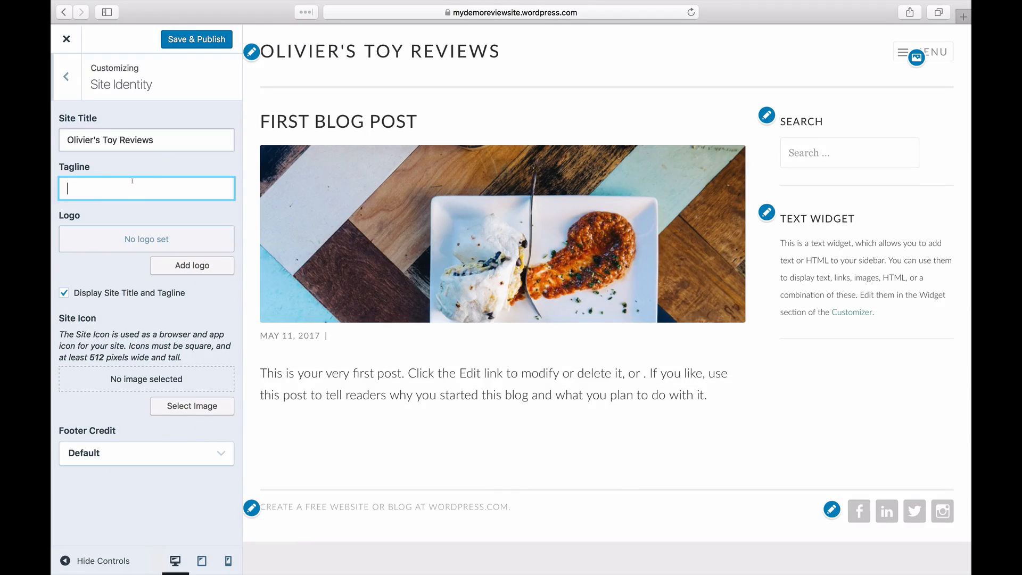
pyautogui.write('For kids by a kid')
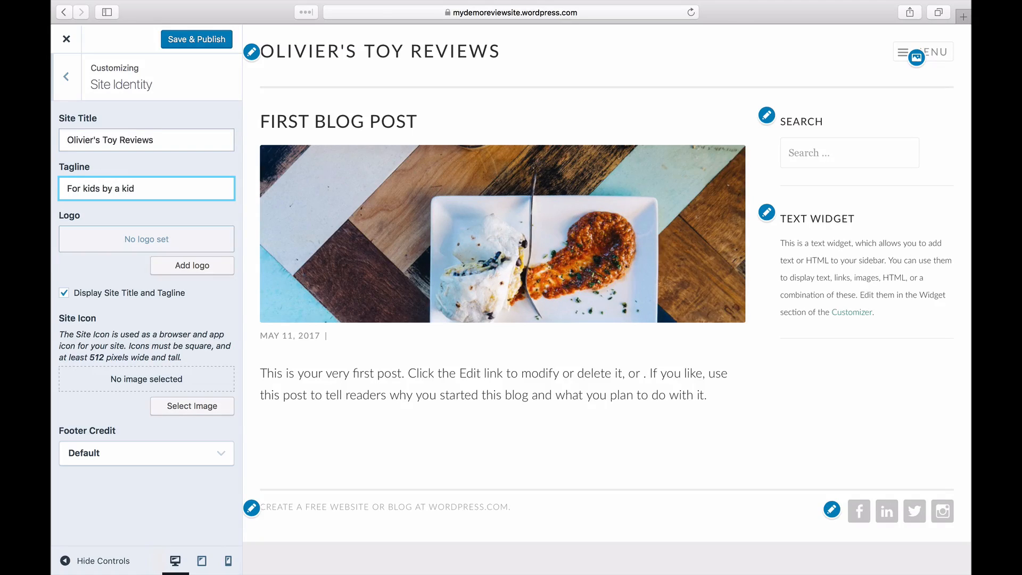
pyautogui.click(196, 40)
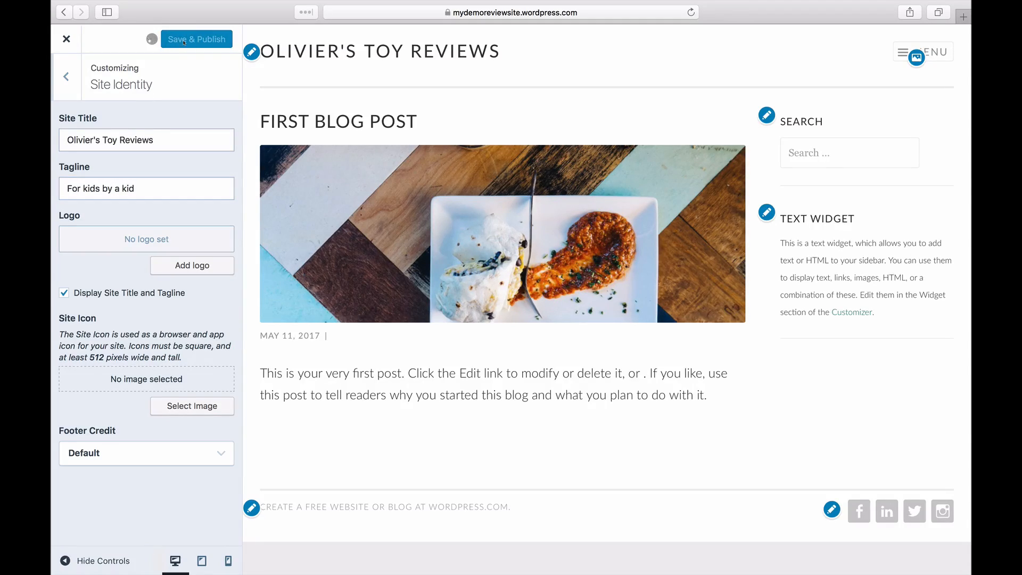
pyautogui.click(195, 38)
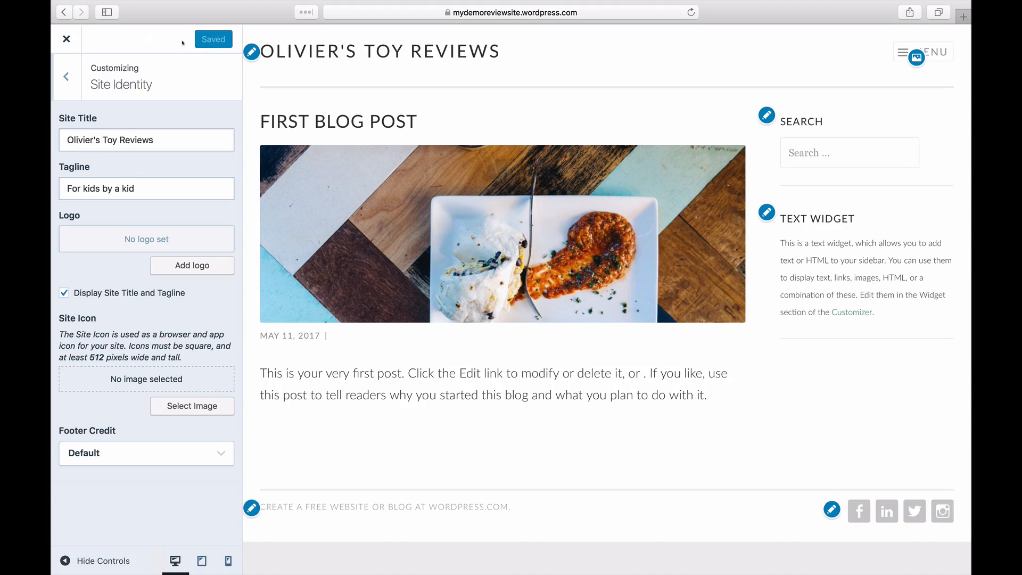
# Step: Upload and crop the truck image as the site icon, publish, and return to the live site
pyautogui.click(192, 405)
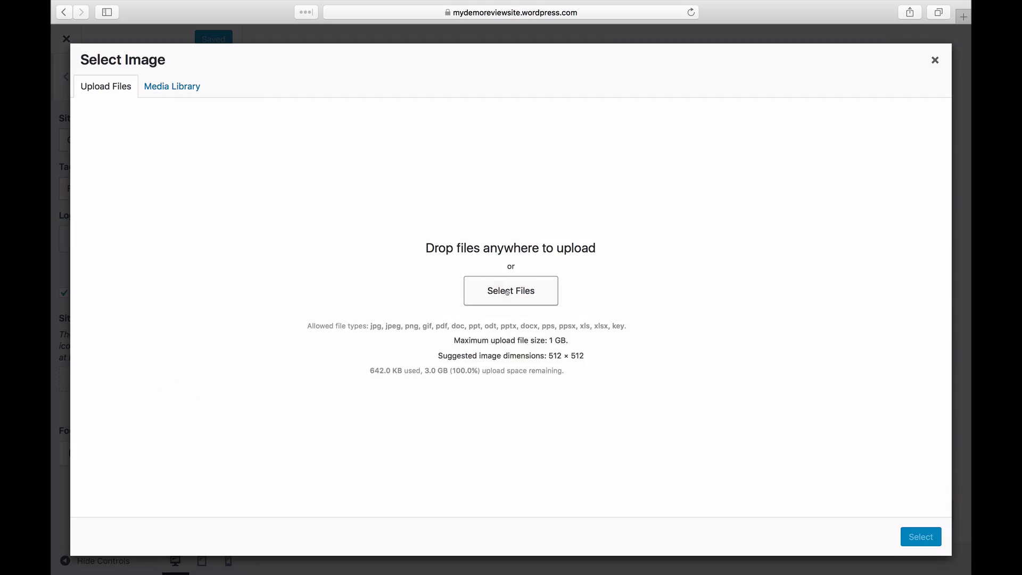
pyautogui.click(510, 291)
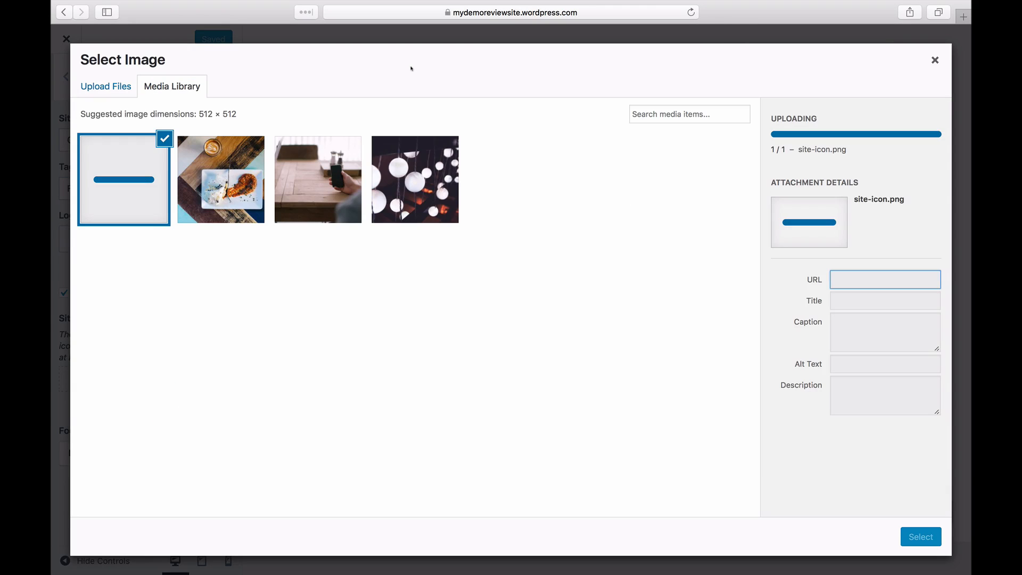
pyautogui.click(920, 537)
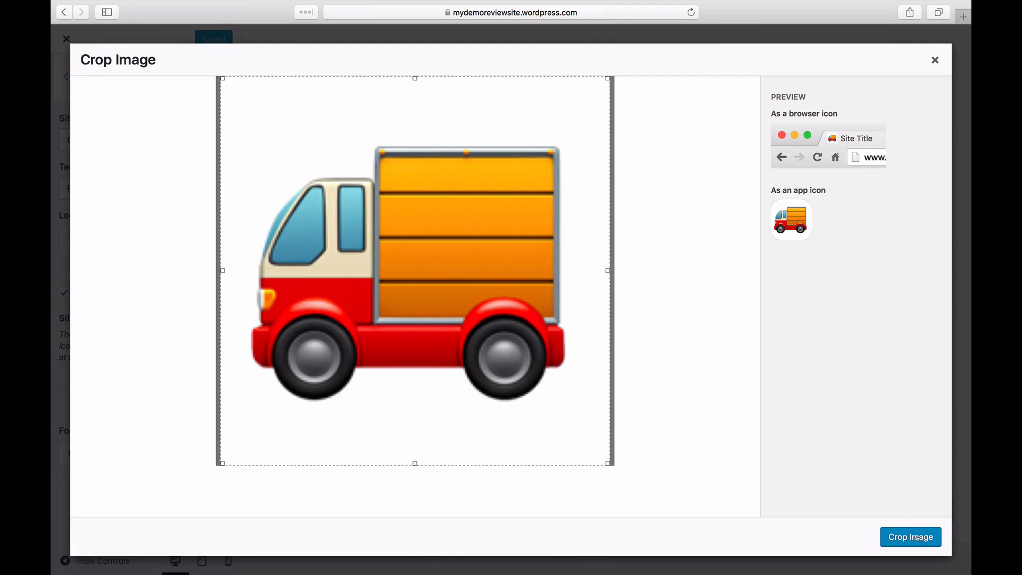
pyautogui.click(910, 536)
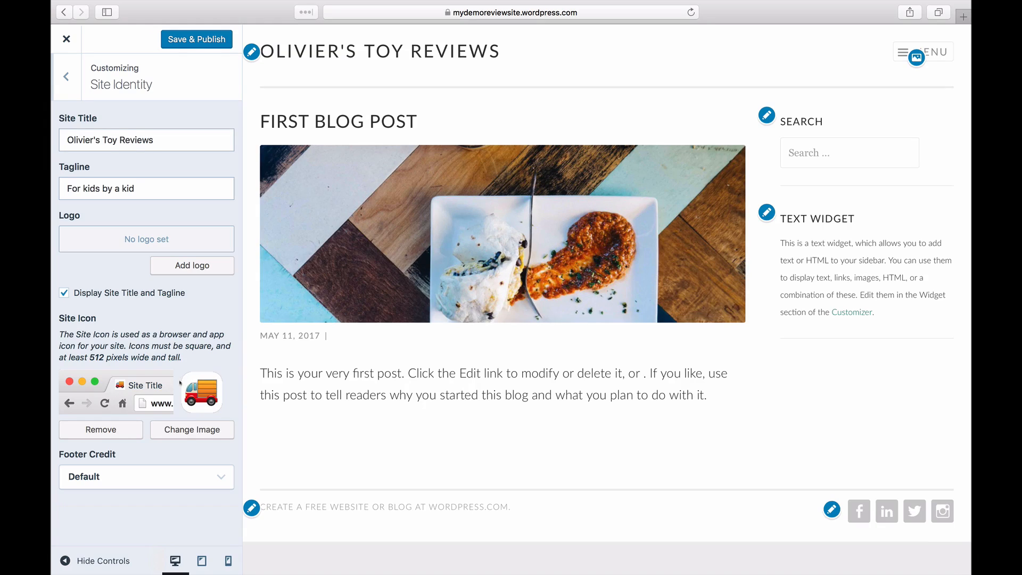
pyautogui.click(196, 39)
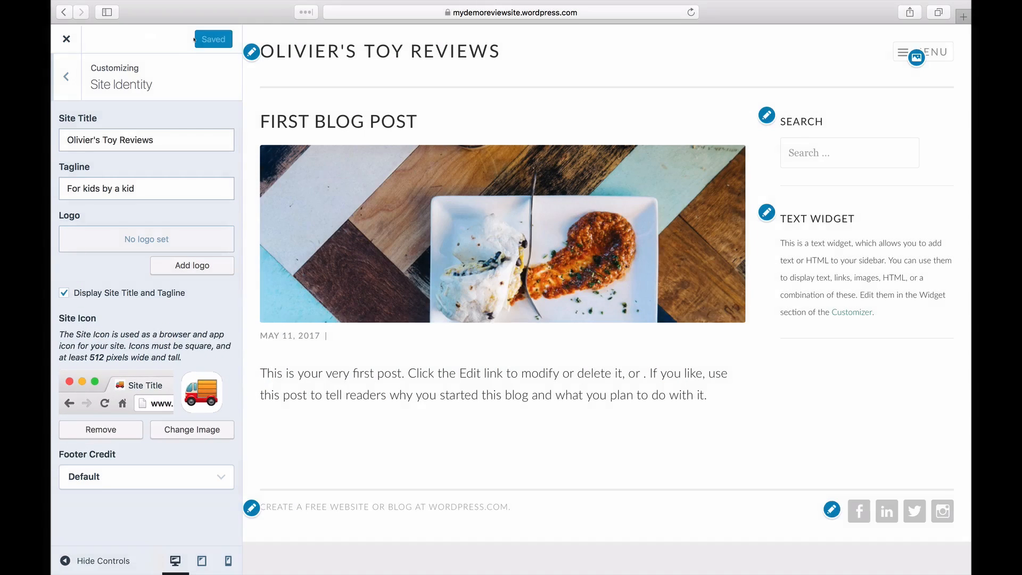
pyautogui.click(66, 40)
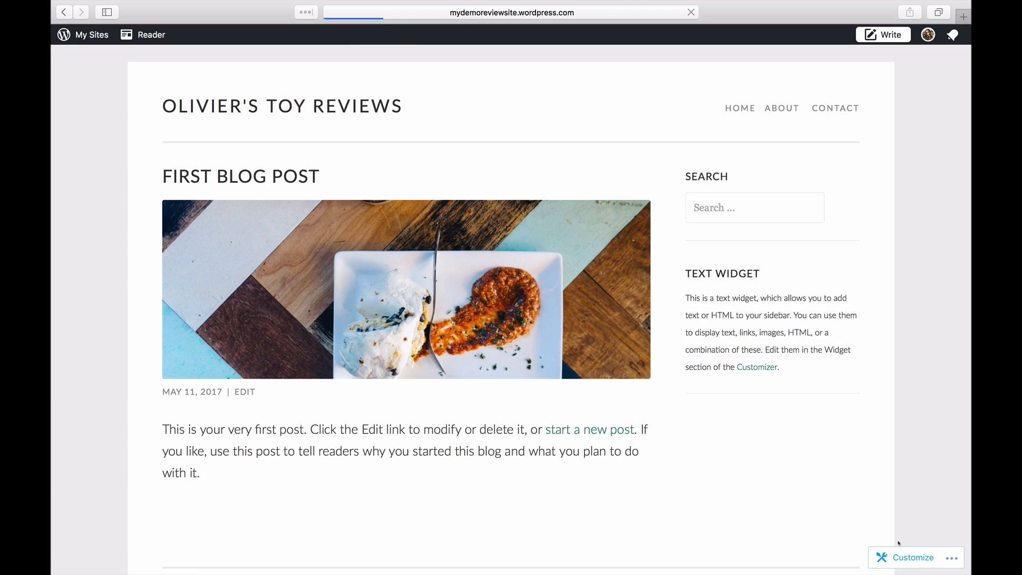
# Step: Create a menu named 'Main Menu' in the Customizer and show the items available to add
pyautogui.click(912, 557)
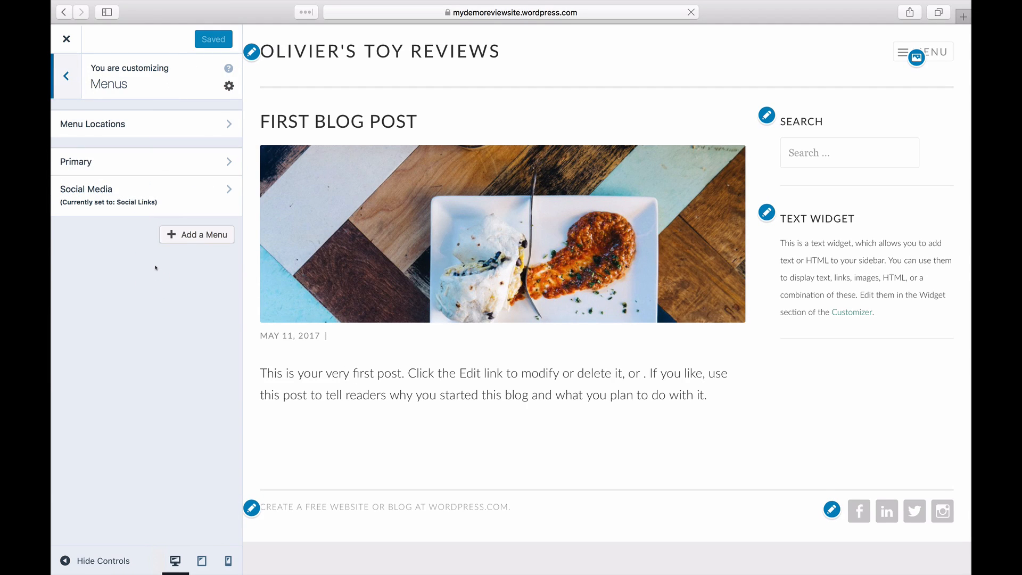
pyautogui.click(197, 235)
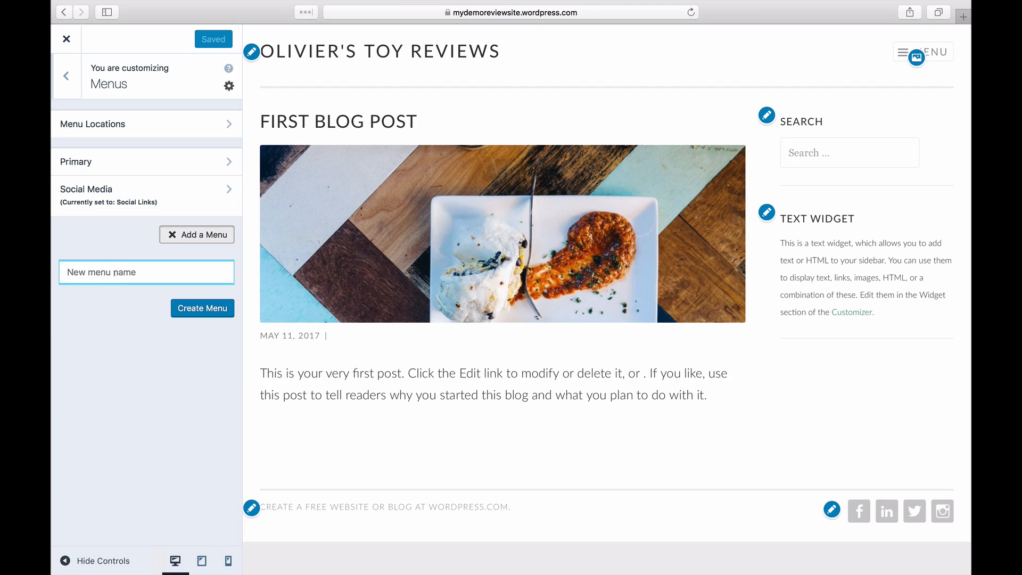
pyautogui.write('Main Menu')
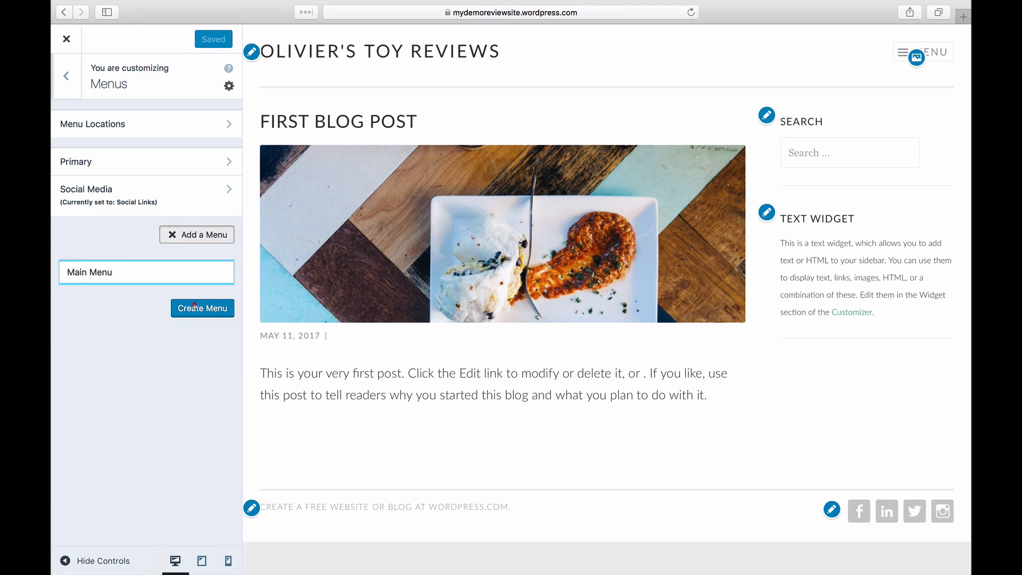
pyautogui.click(202, 307)
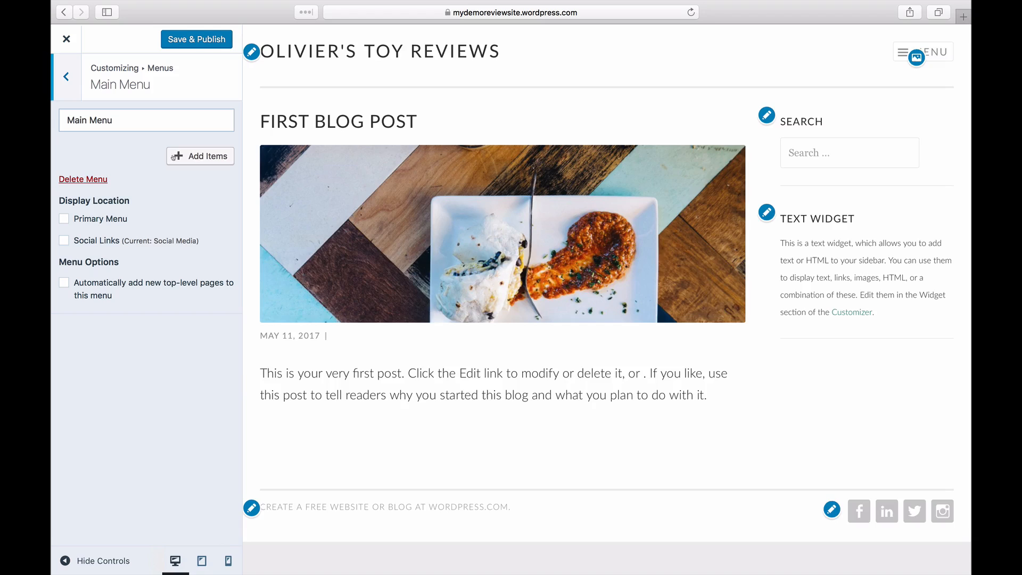
pyautogui.click(199, 156)
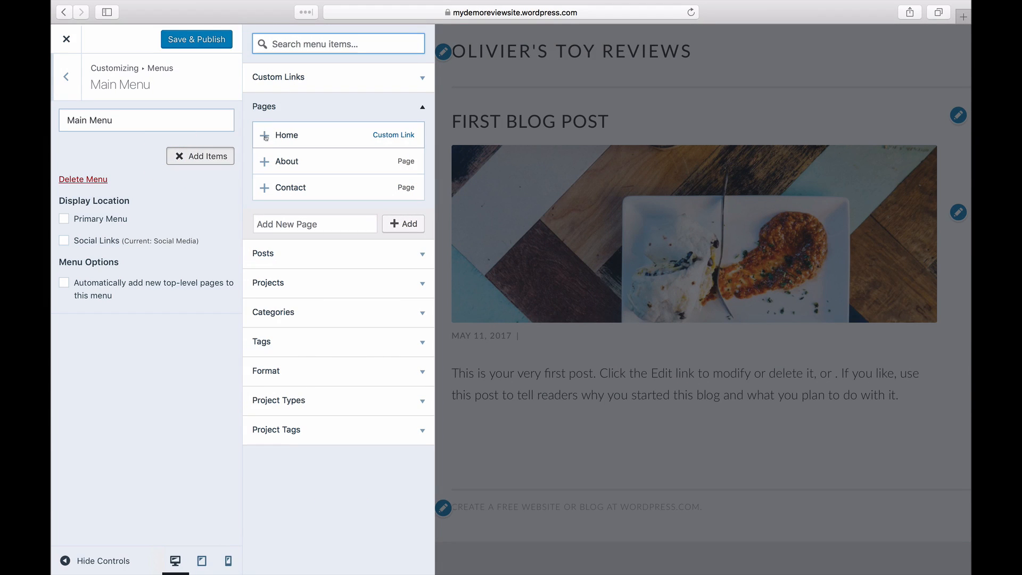
# Step: Add Home and a new 'Toys' page to Main Menu, set it as Primary Menu, publish, and exit the Customizer
pyautogui.click(285, 135)
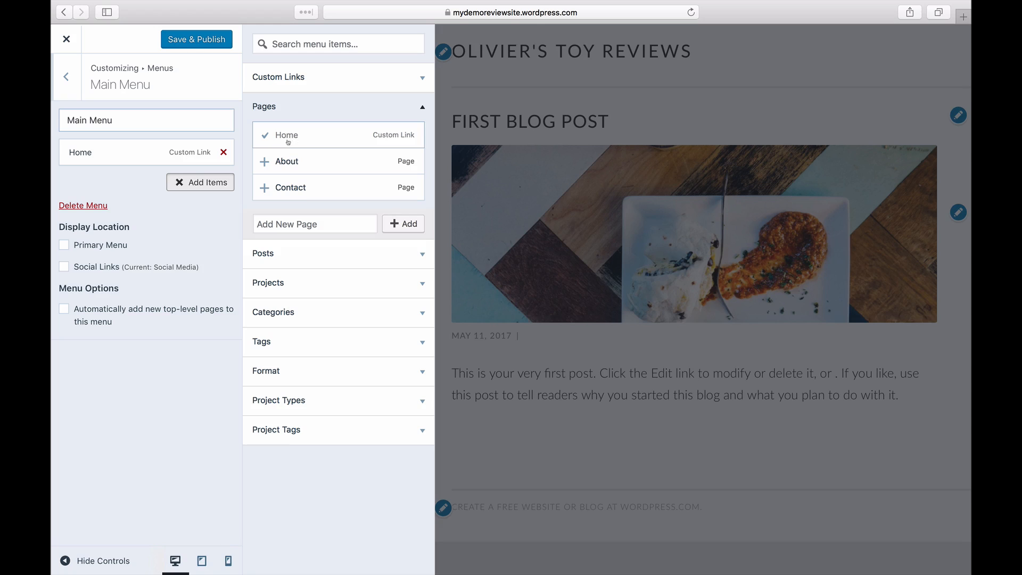
pyautogui.moveTo(286, 161)
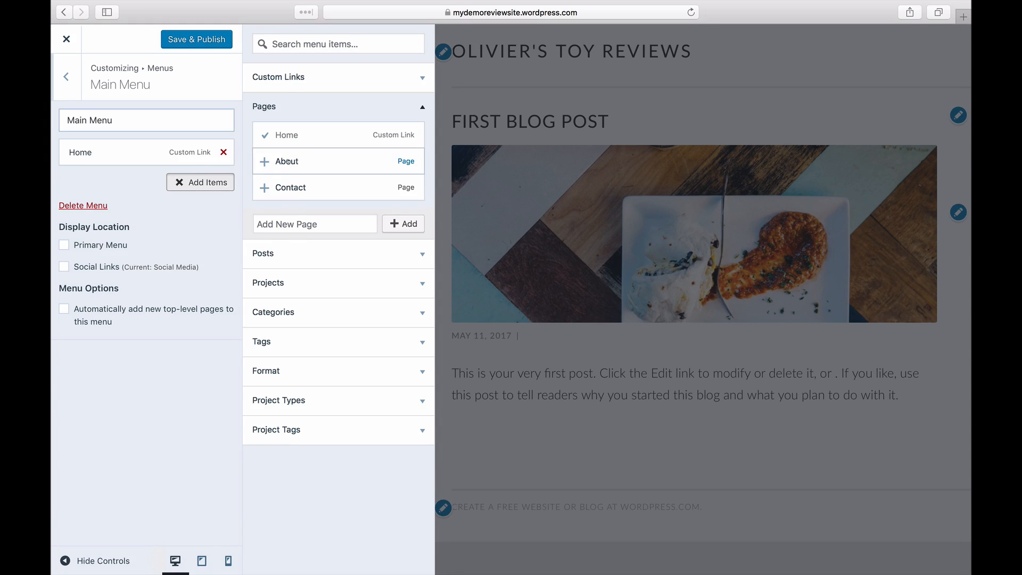
pyautogui.write('Toys')
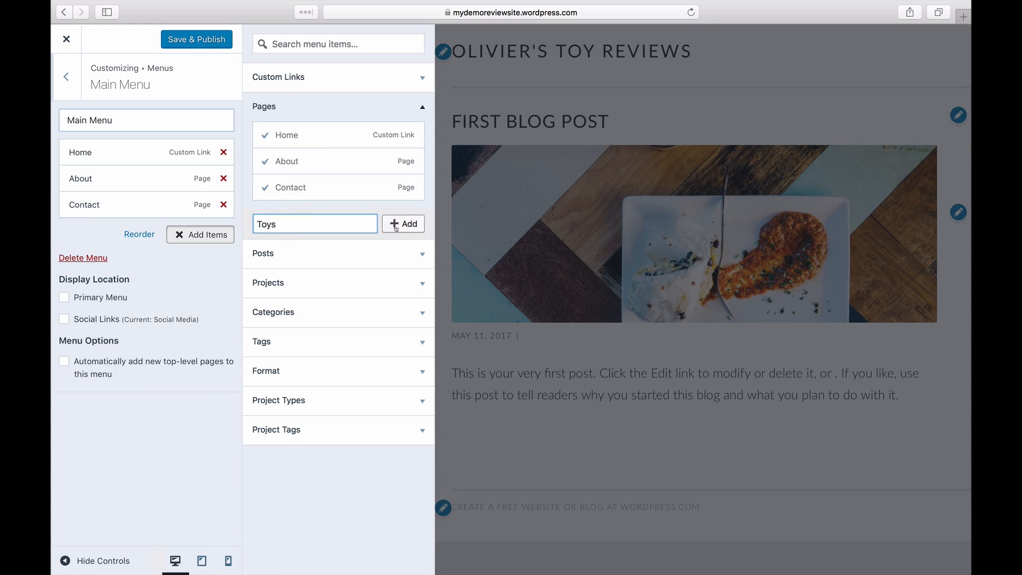
pyautogui.click(402, 223)
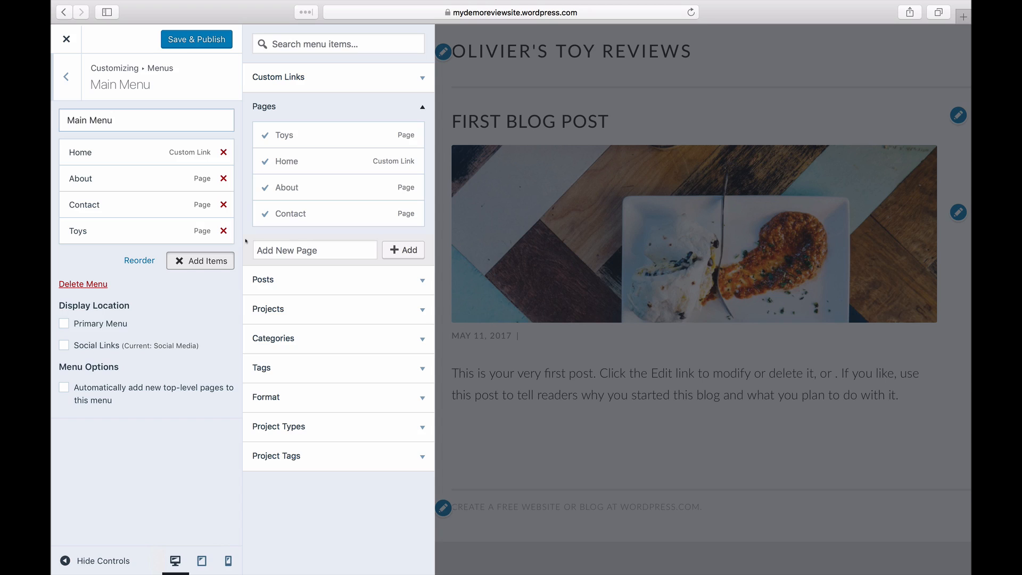
pyautogui.click(63, 323)
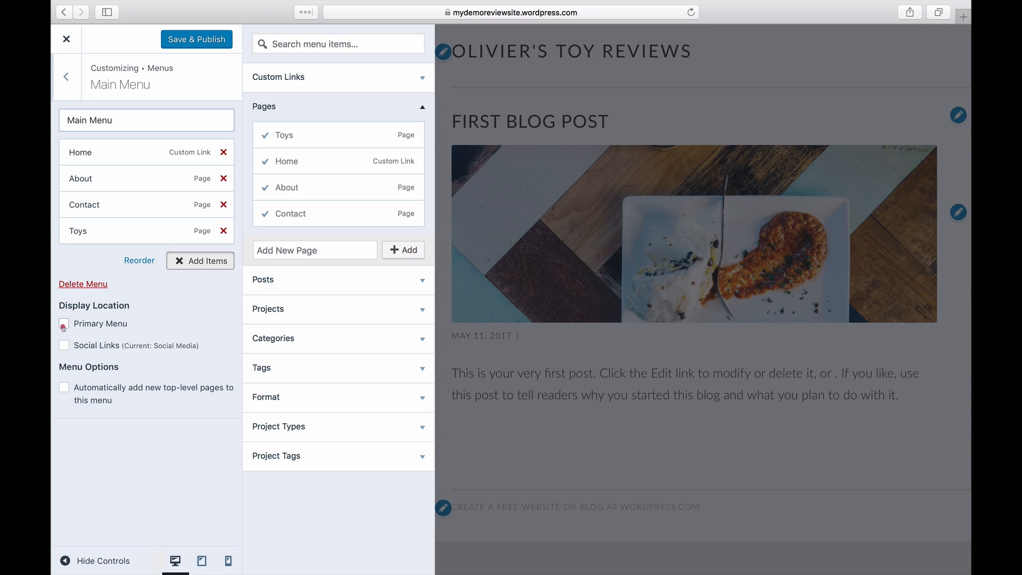
pyautogui.click(63, 324)
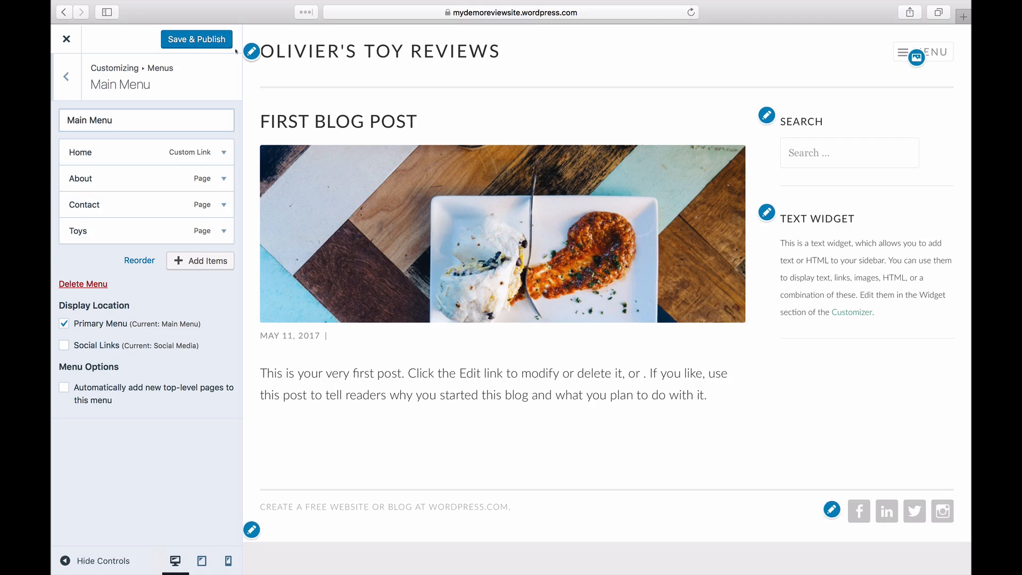
pyautogui.click(196, 39)
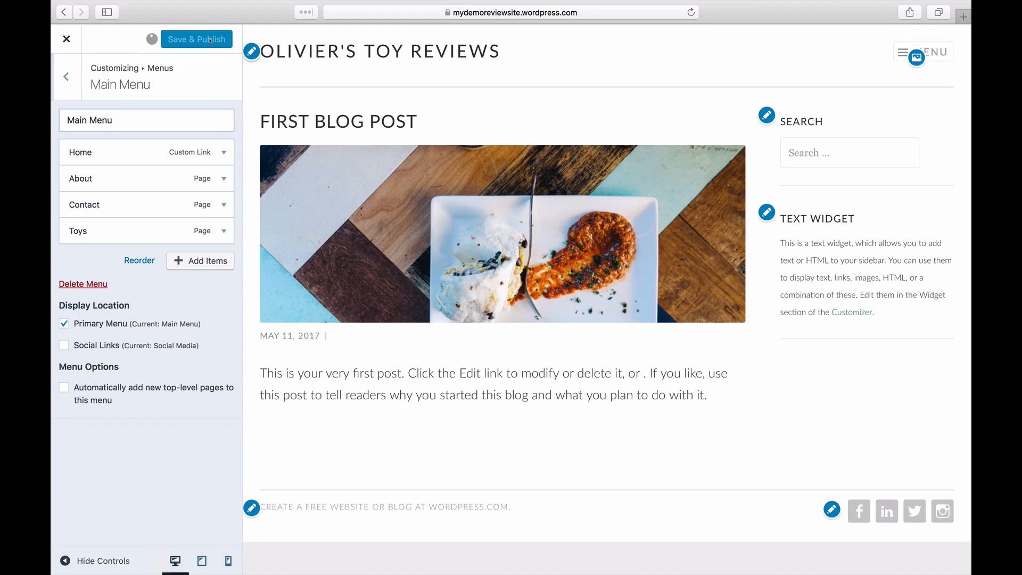
pyautogui.click(65, 40)
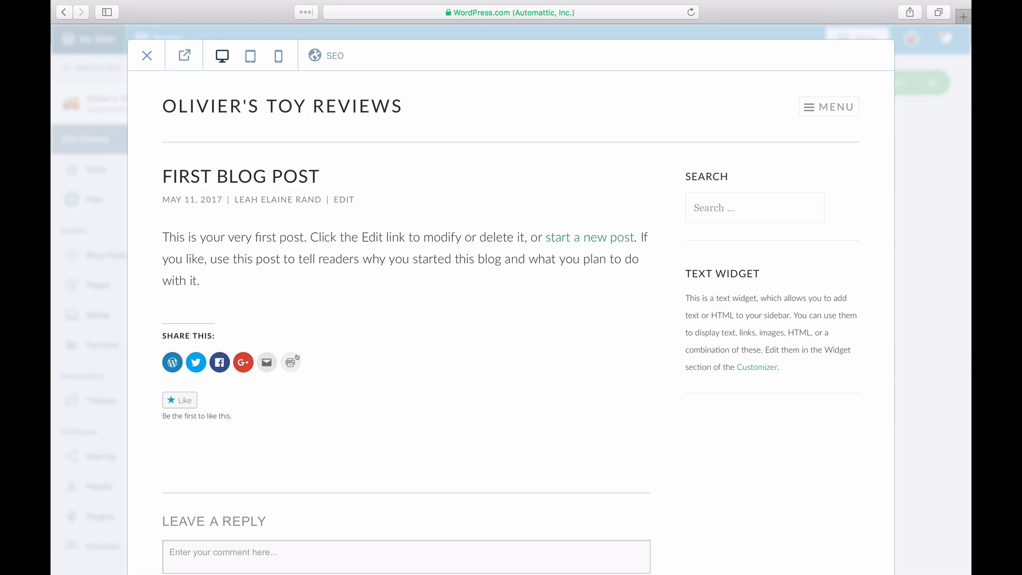
# Step: Open the site's Sharing Buttons settings from My Sites and review the available services
pyautogui.click(146, 55)
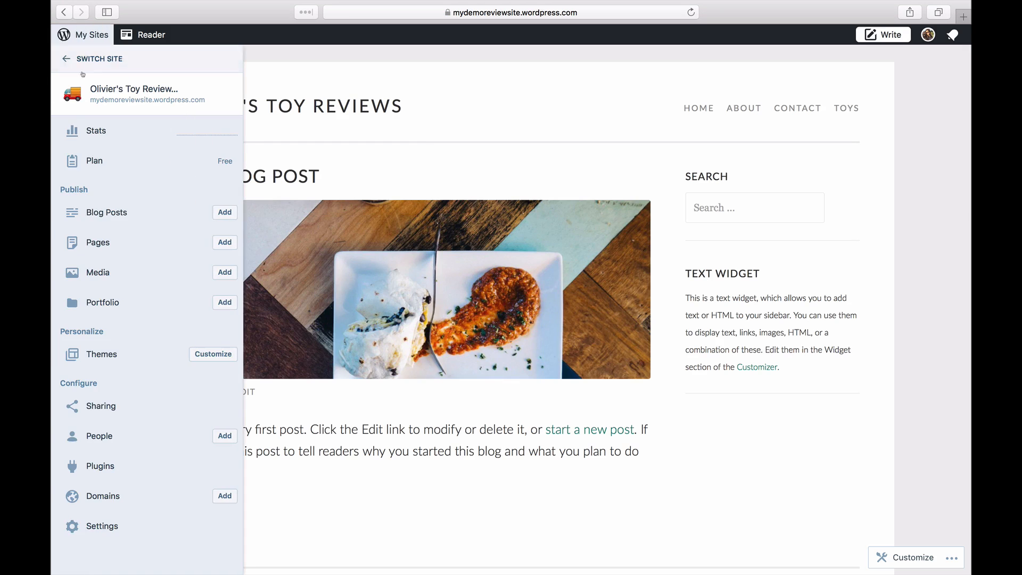
pyautogui.click(102, 405)
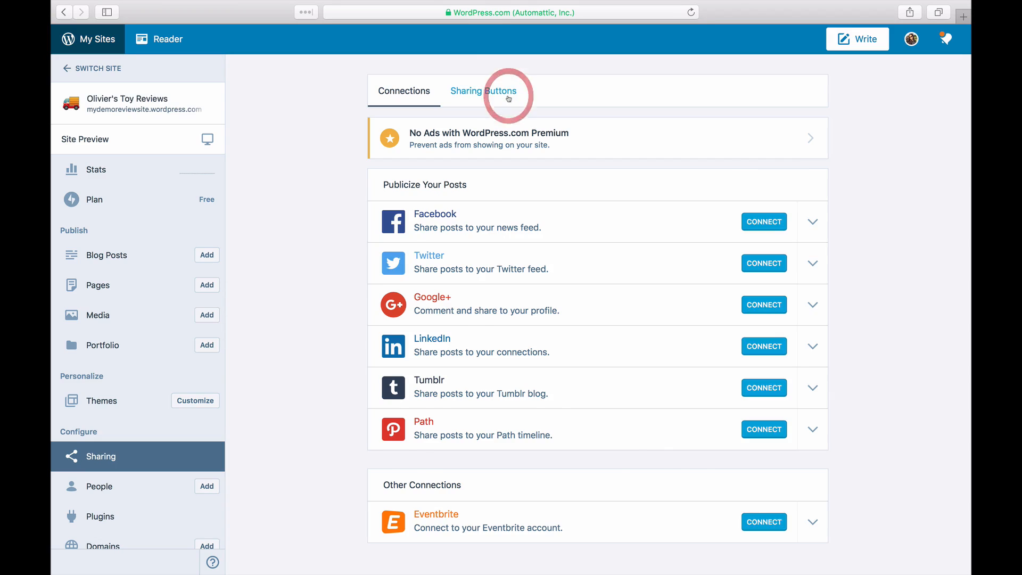
pyautogui.click(483, 90)
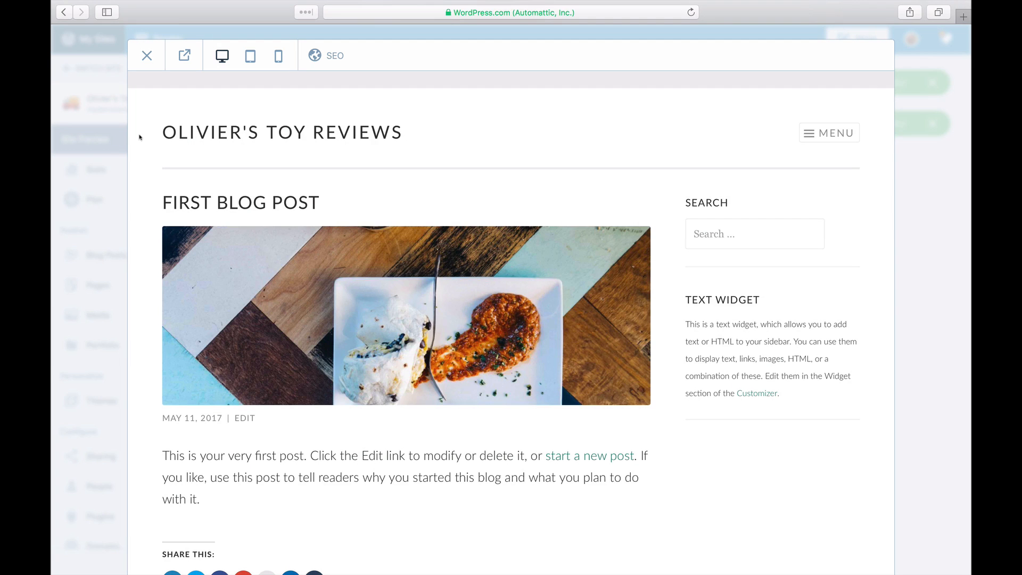
pyautogui.scroll(-3)
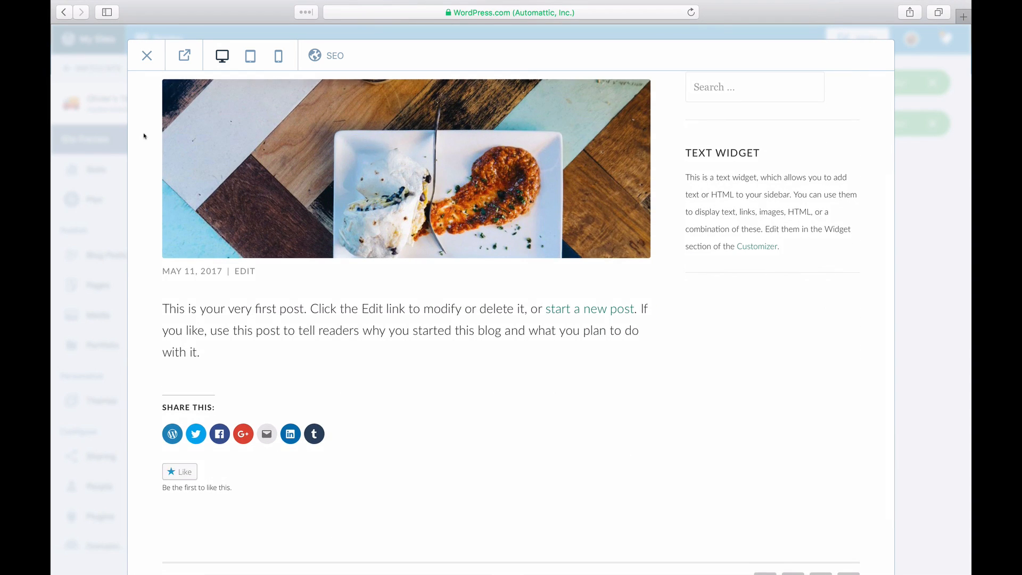